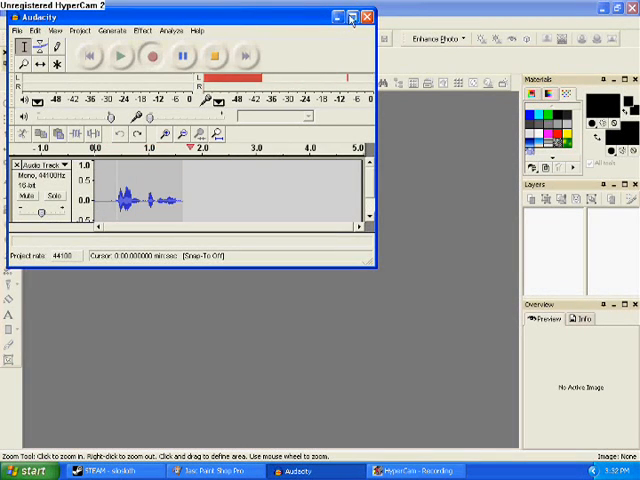
Step: Minimize the Audacity window and open the Windows Start menu
click(338, 17)
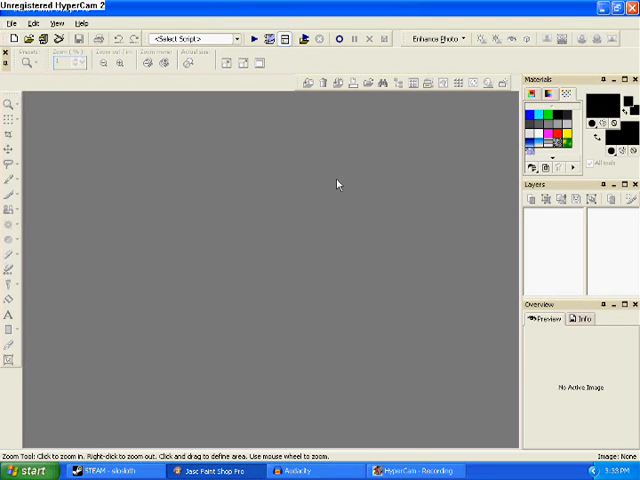
click(25, 470)
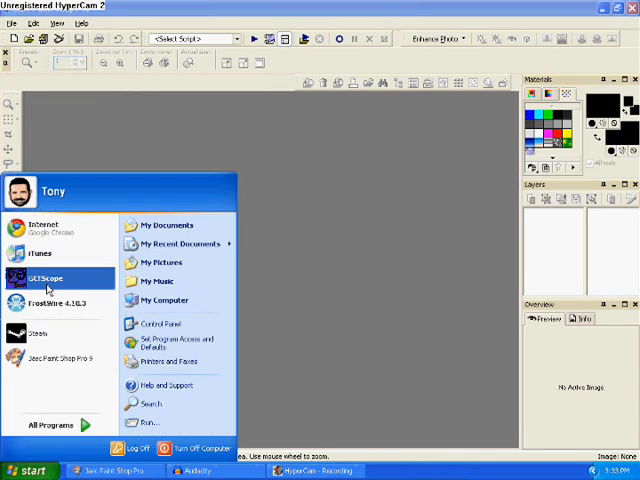
Step: Launch GCFScape and browse its Open dialog into the Steam\steamapps folder
click(52, 289)
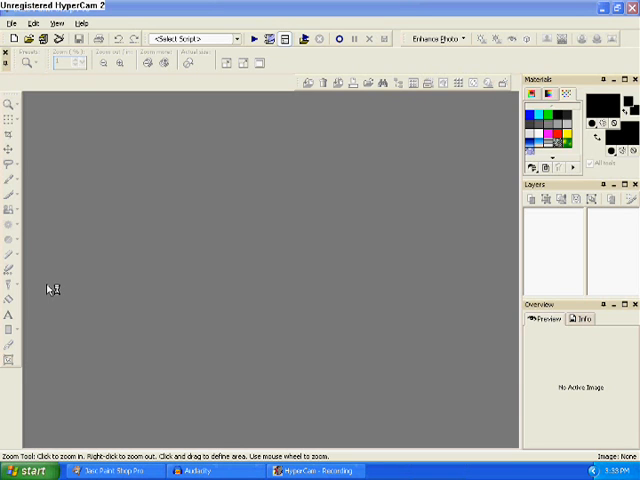
click(25, 470)
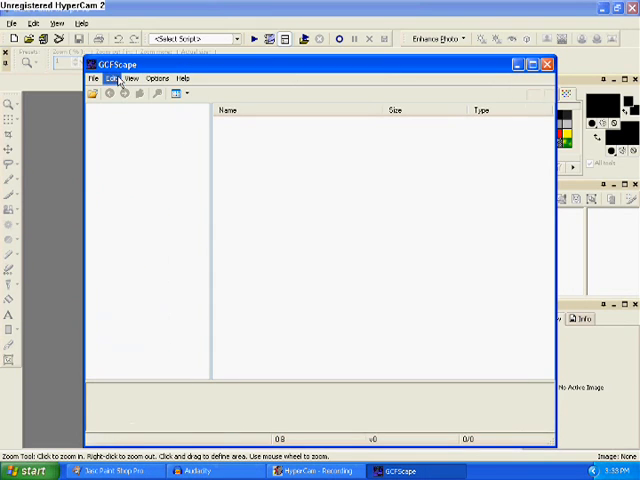
click(128, 78)
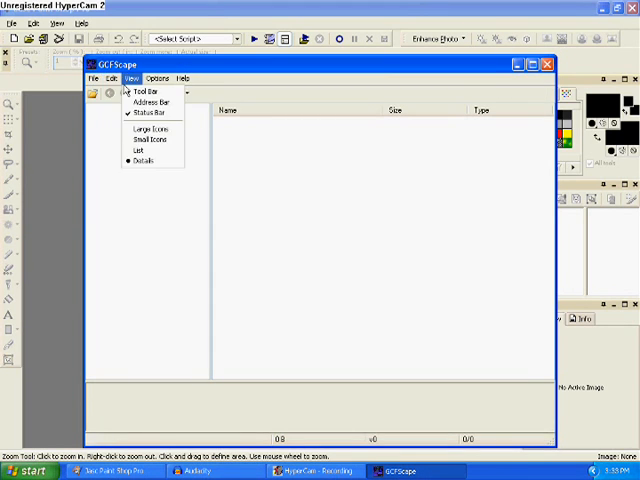
click(143, 102)
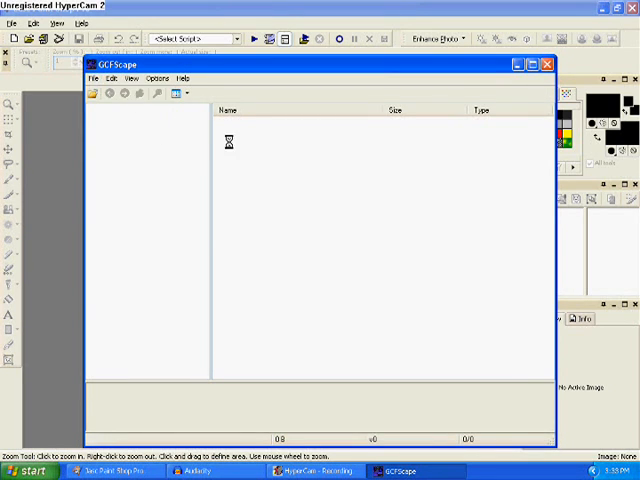
click(95, 93)
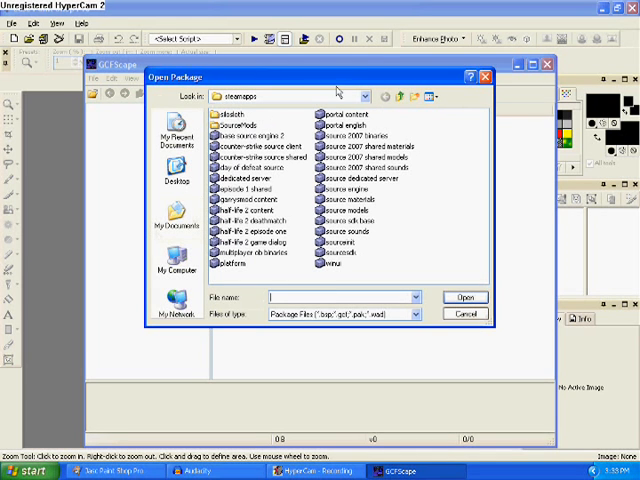
click(178, 275)
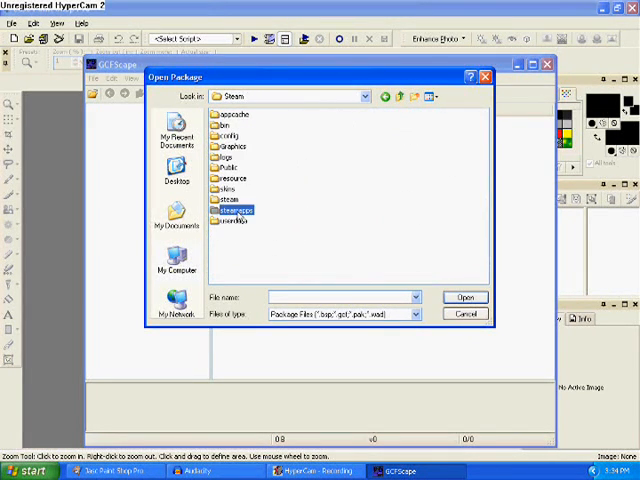
double_click(239, 211)
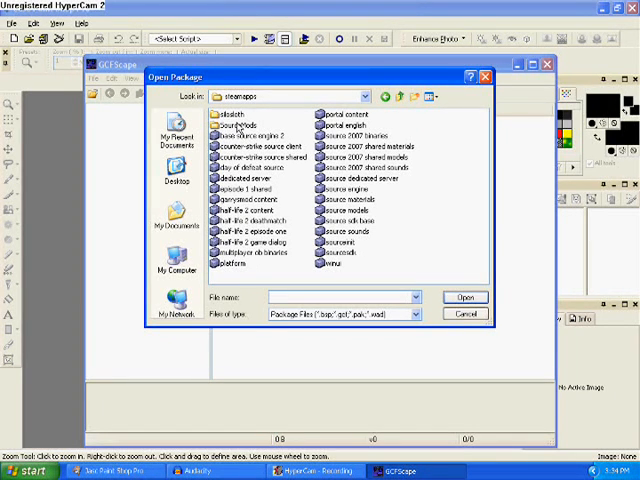
mouse_move(355, 203)
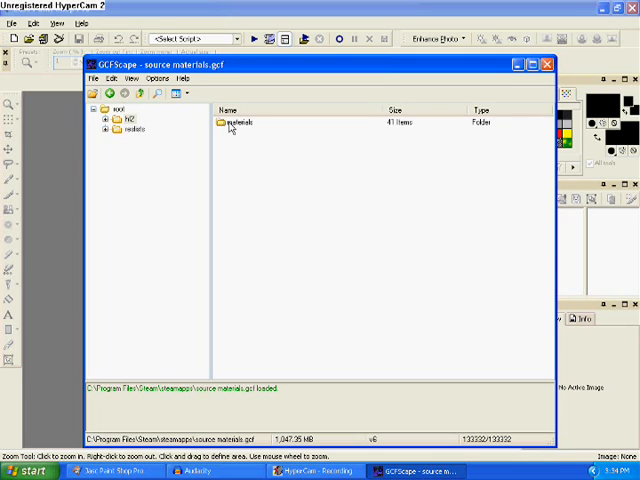
Step: Expand materials > Models in the package and select the V_physcannon folder for extraction
double_click(230, 123)
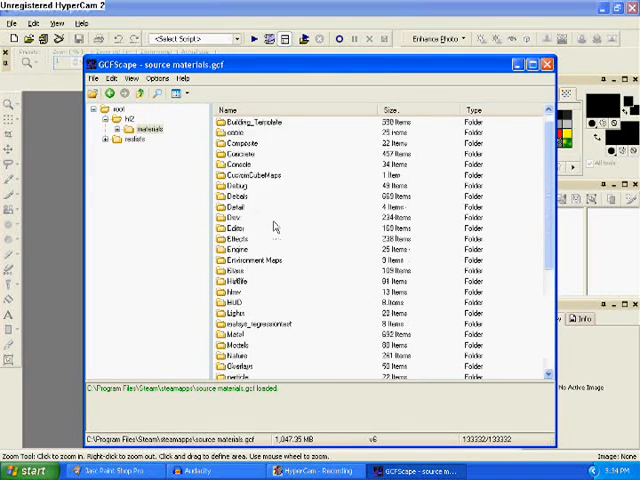
scroll(down, 3)
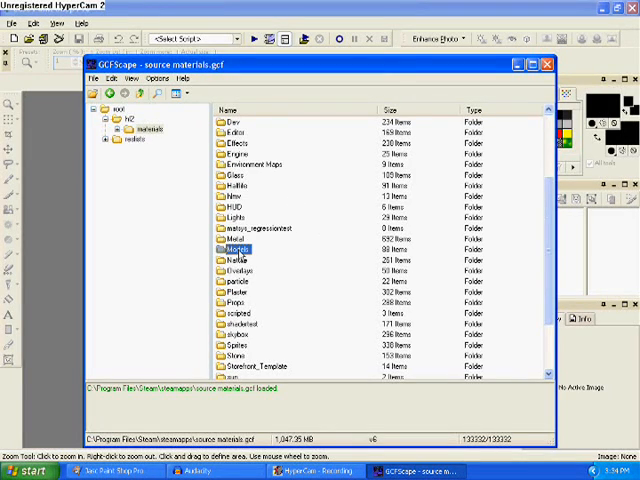
double_click(238, 249)
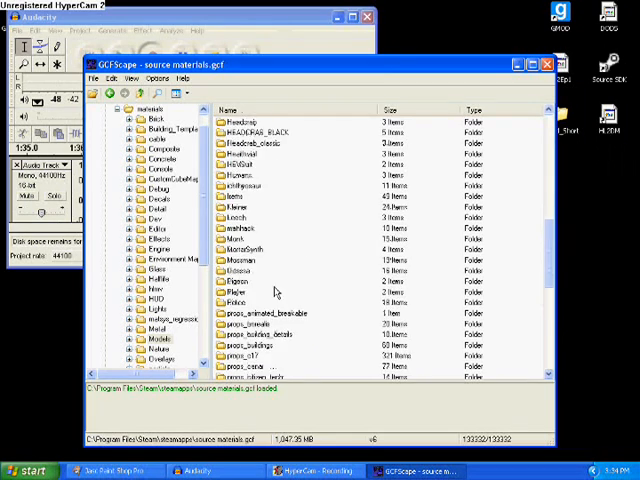
scroll(down, 3)
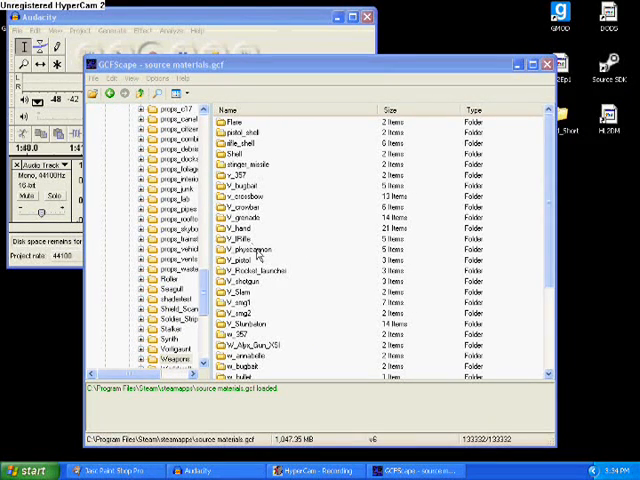
click(252, 249)
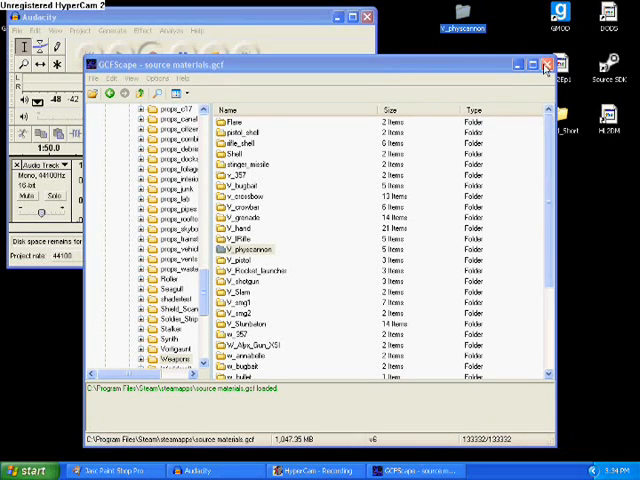
Step: Close GCFScape, launch VTFEdit and browse File > Open to the desktop V_physcannon folder
click(548, 64)
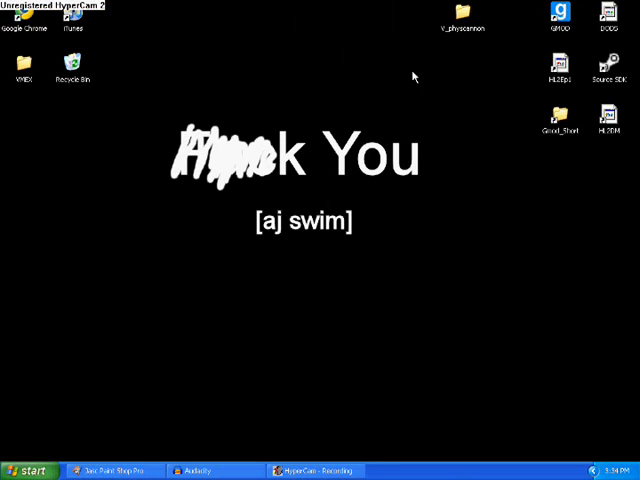
mouse_move(400, 159)
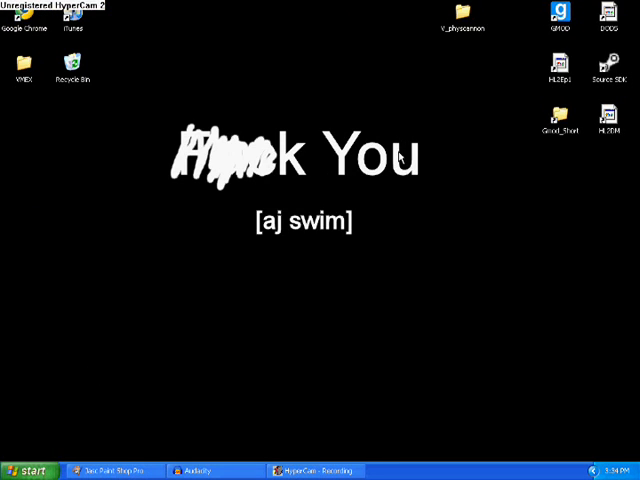
click(25, 470)
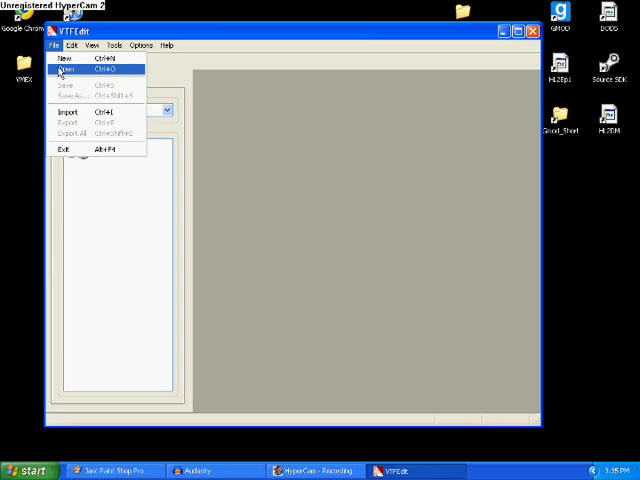
click(68, 70)
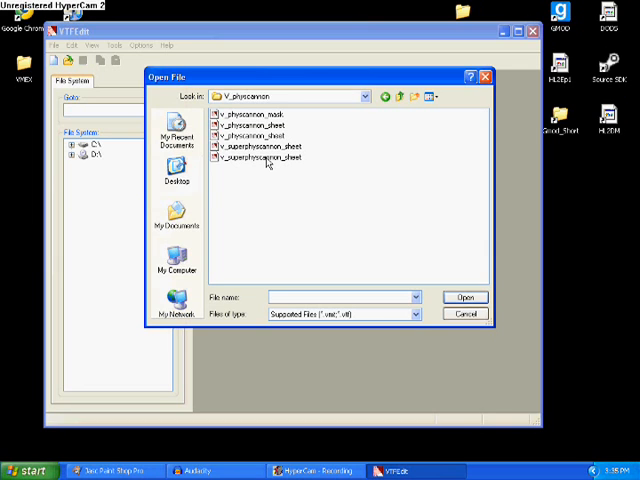
Step: Open v_superphyscannon_sheet.vtf and export it as a TGA file
double_click(263, 157)
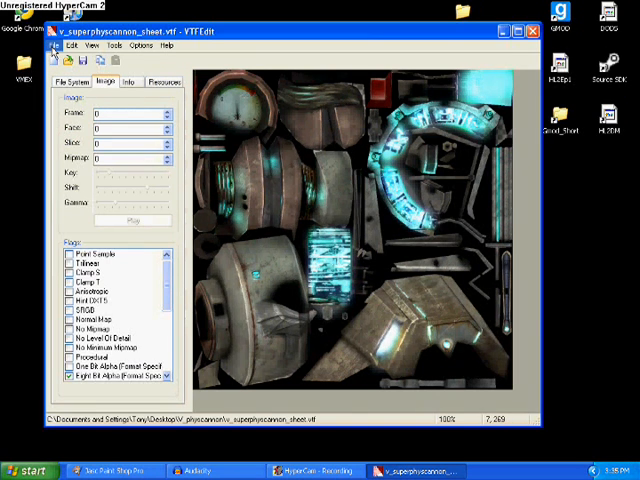
click(66, 46)
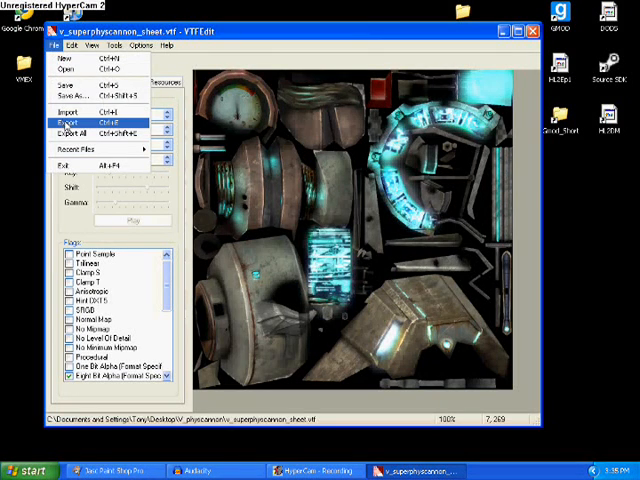
click(68, 122)
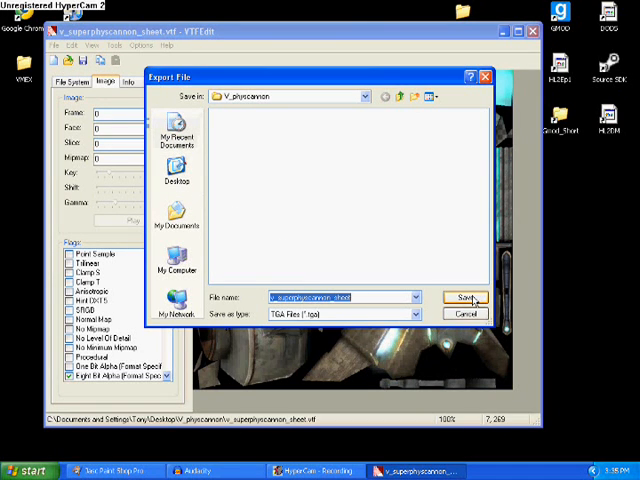
click(466, 297)
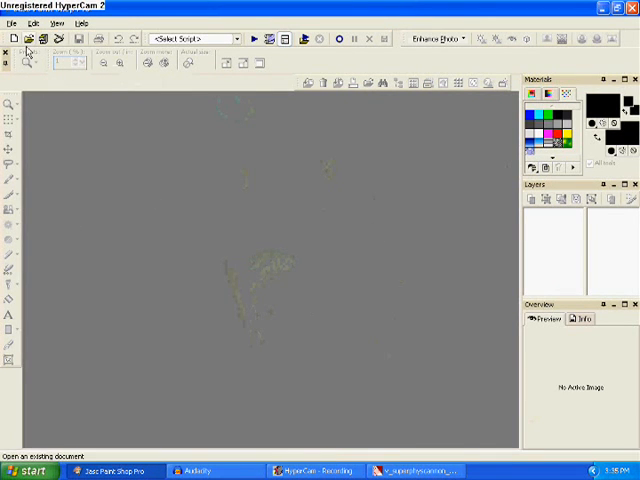
Step: Open v_superphyscannon_sheet.tga from the V_physcannon folder
click(11, 23)
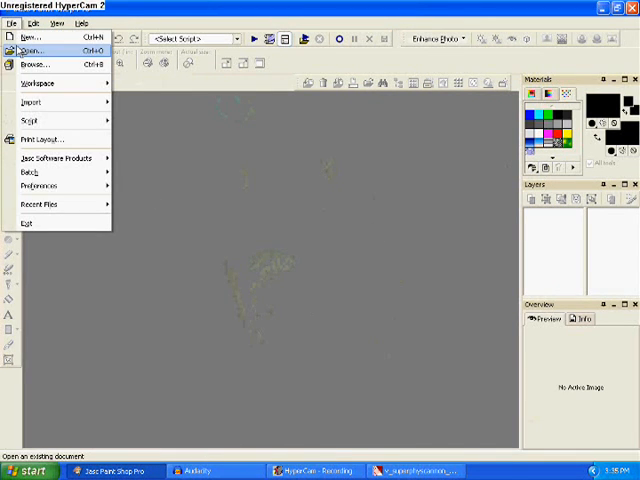
click(33, 50)
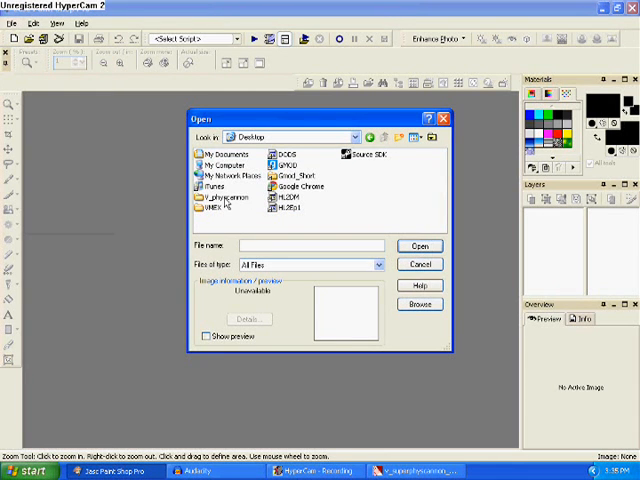
double_click(225, 197)
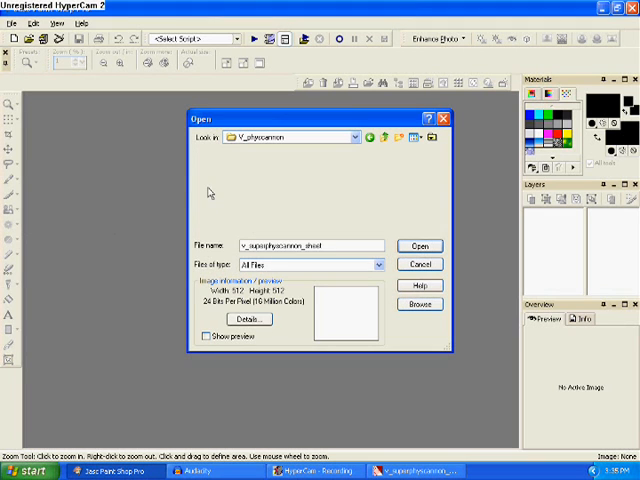
click(420, 246)
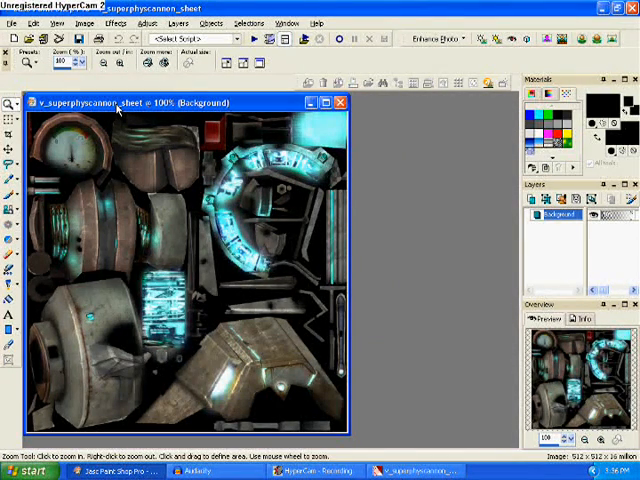
Step: Resize the Marvel_REDUX_PhysGunSkin image to 1024×1024 and start Save As
click(85, 23)
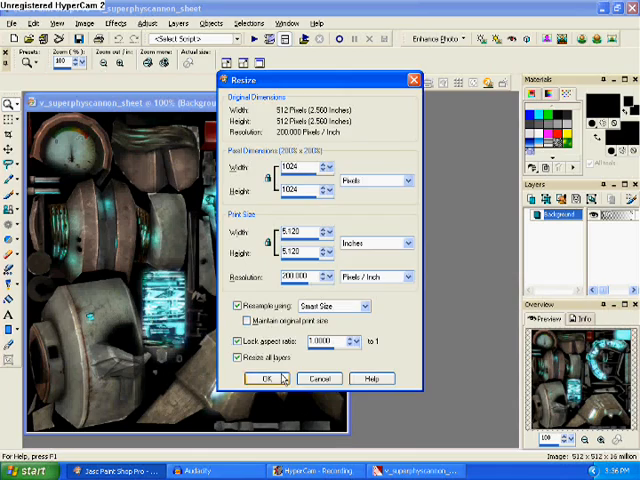
click(266, 378)
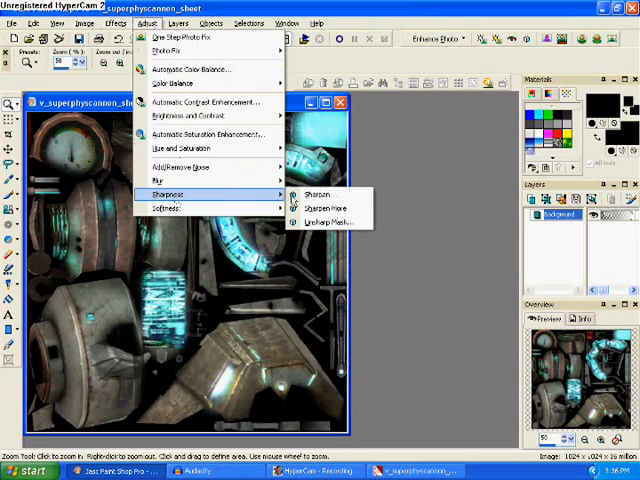
click(315, 194)
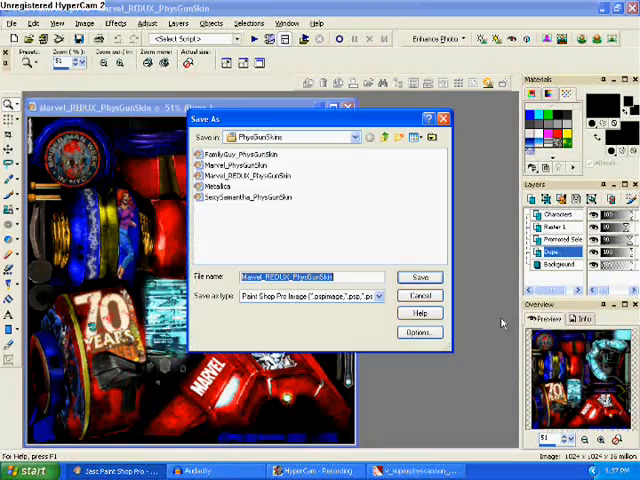
Step: Save over v_superphyscannon_sheet.tga in V_physcannon, confirming replace and layer merge
click(384, 137)
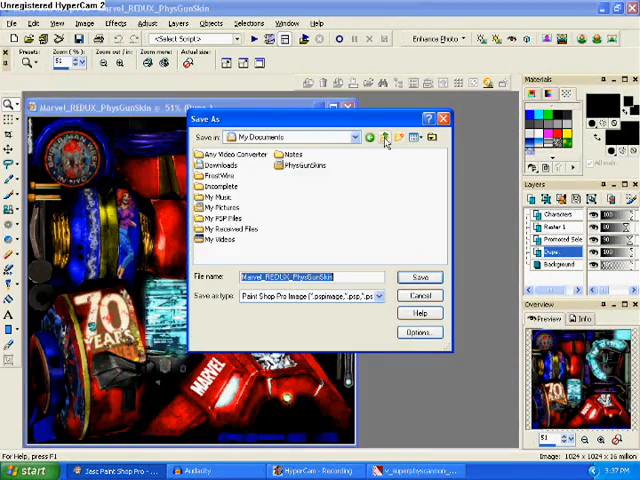
click(384, 137)
text(v_superphyscannon_s)
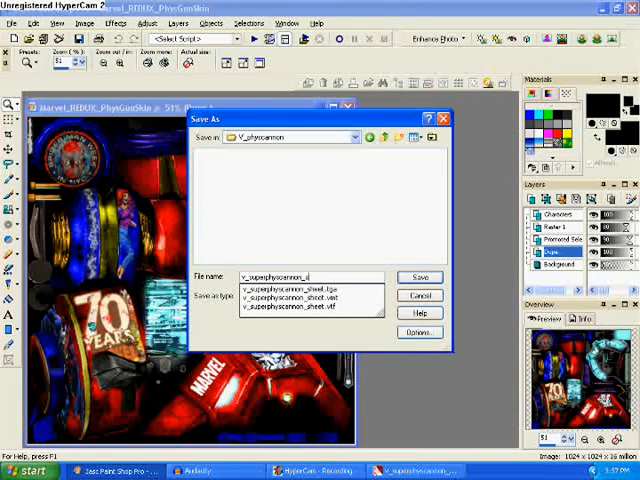
click(290, 287)
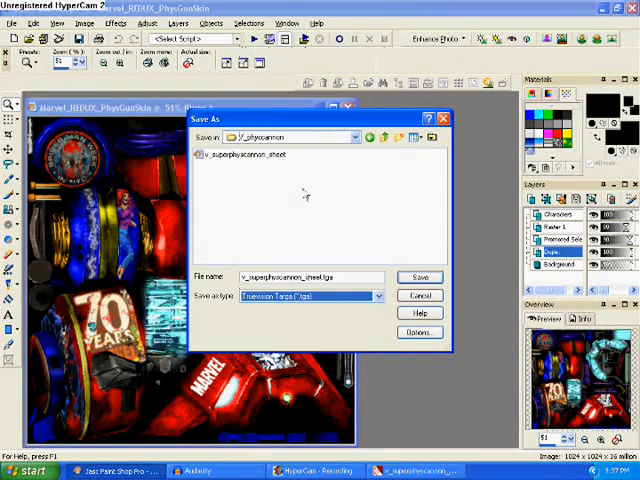
click(419, 277)
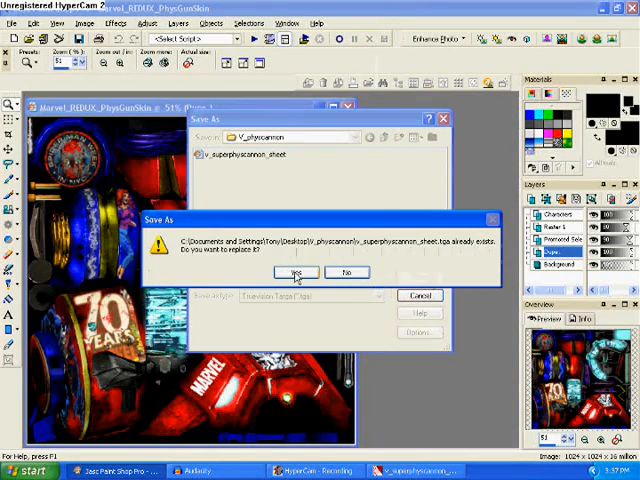
click(294, 273)
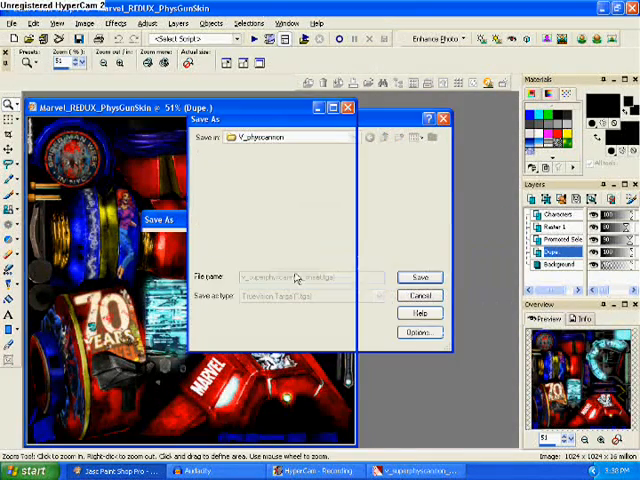
click(419, 277)
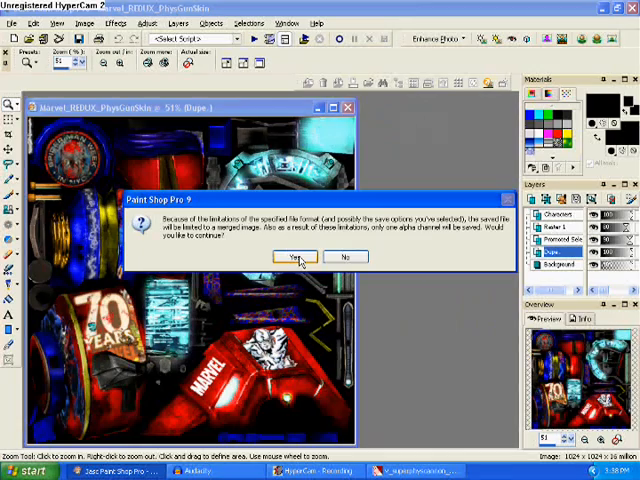
click(296, 257)
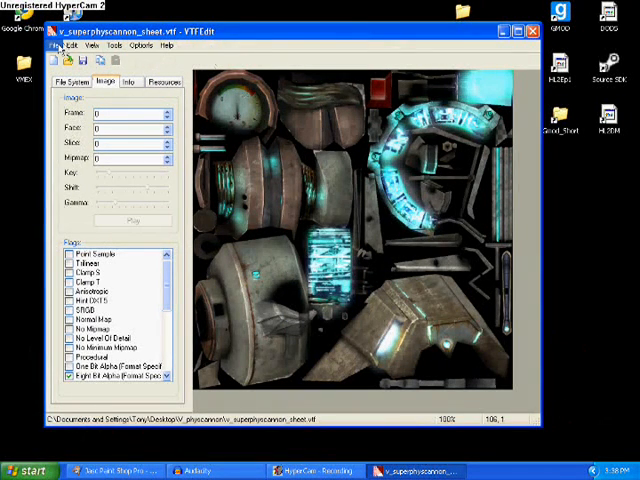
Step: Import v_superphyscannon_sheet.tga into VTFEdit
click(56, 45)
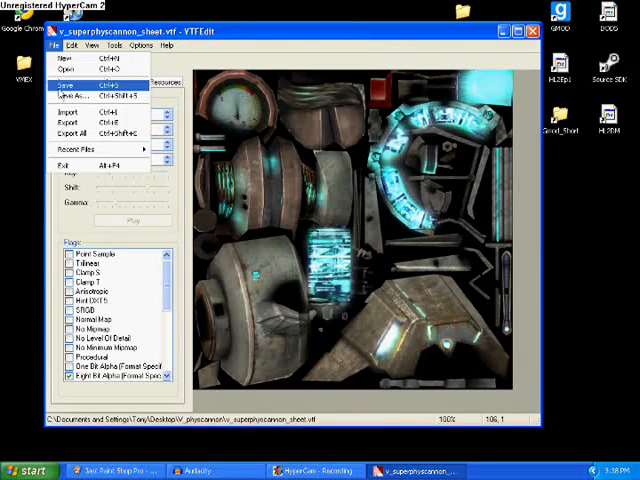
click(72, 112)
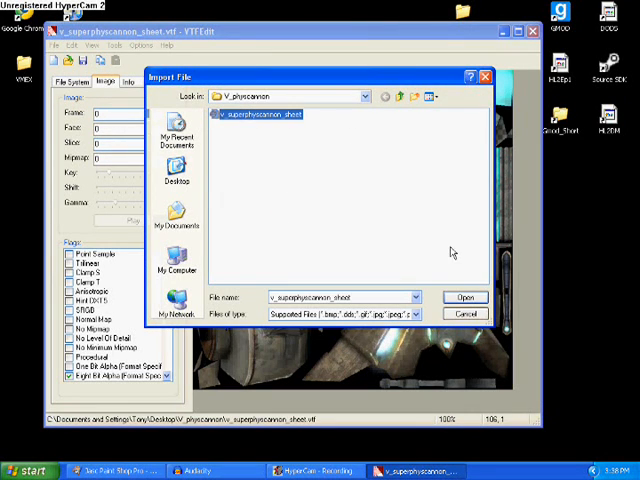
click(465, 297)
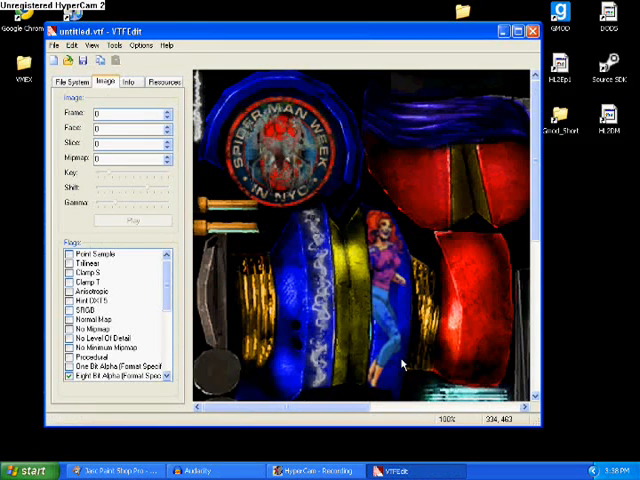
Step: Save the texture as v_superphyscannon_sheet.vtf and close VTFEdit
click(62, 45)
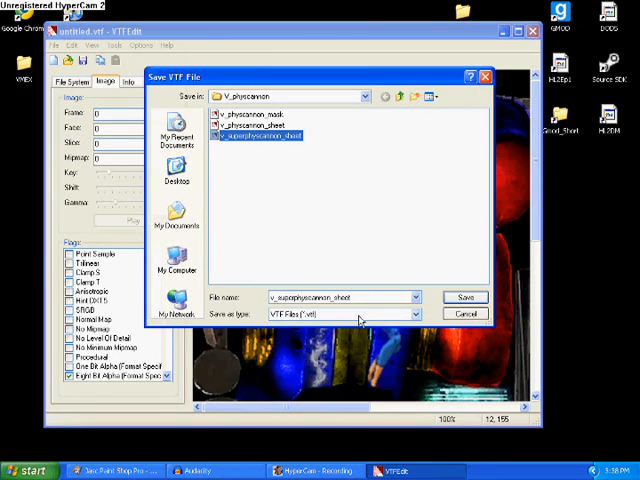
click(464, 297)
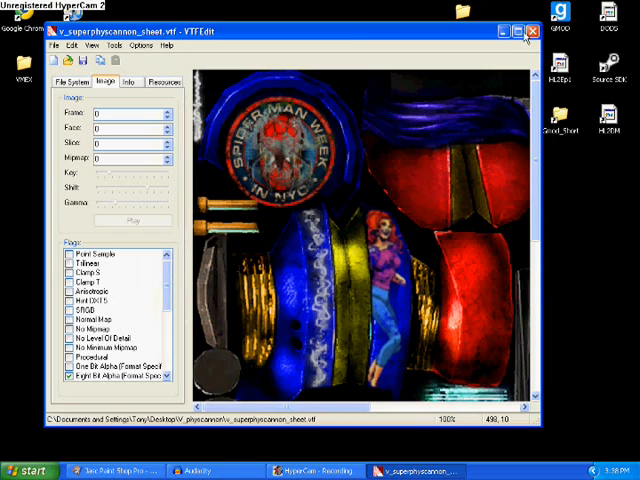
click(532, 31)
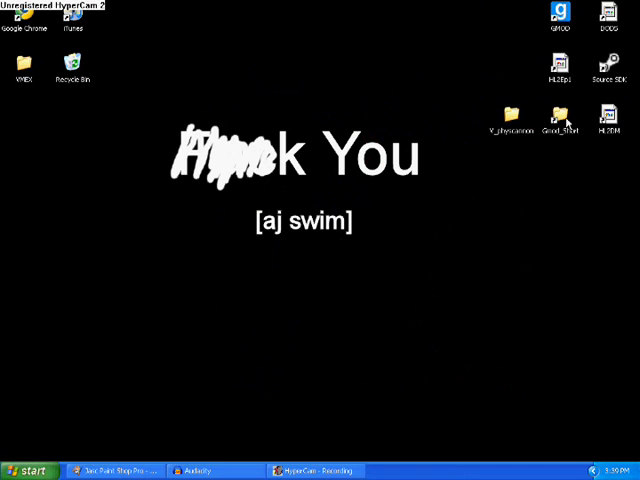
mouse_move(602, 137)
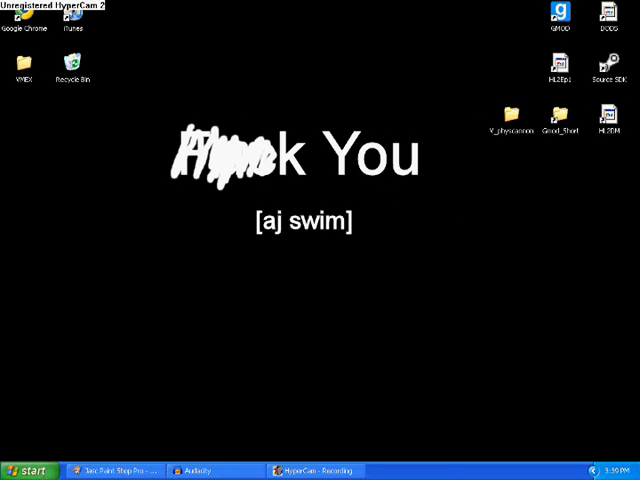
mouse_move(92, 436)
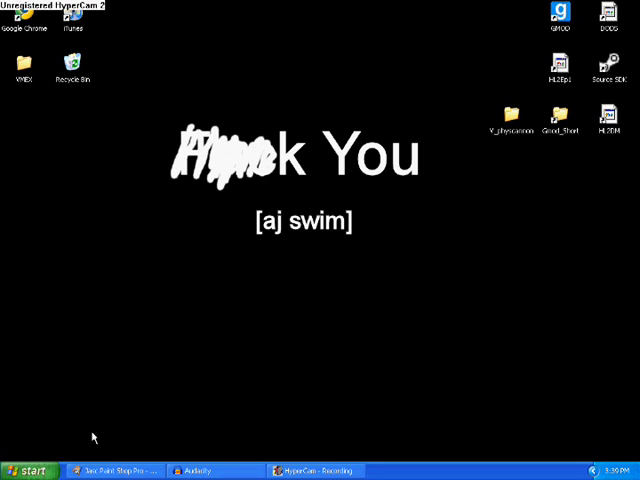
Step: Open the Start menu to reach My Computer
click(27, 470)
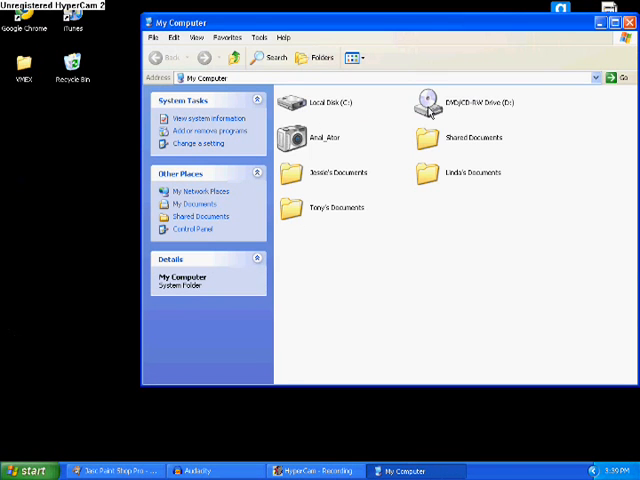
Step: Browse from C: through Program Files, Steam and garrysmod to materials\models\weapons
double_click(305, 102)
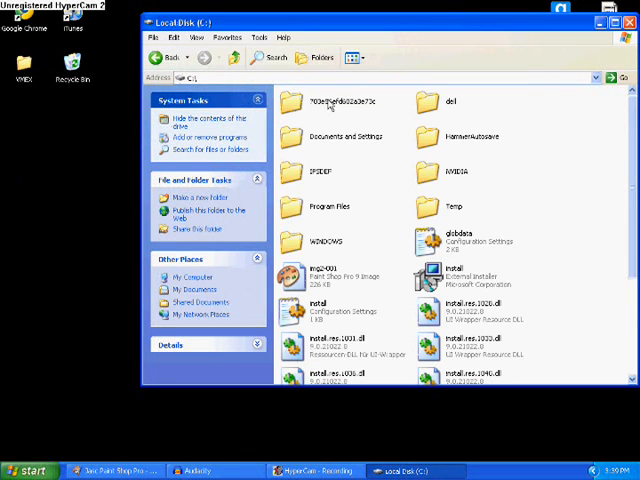
mouse_move(330, 217)
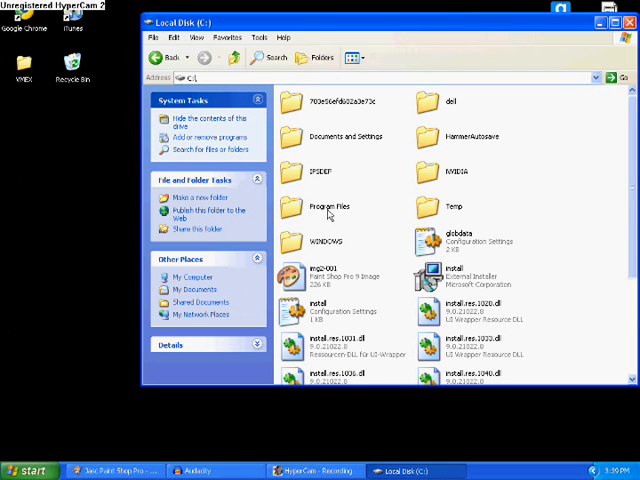
double_click(324, 207)
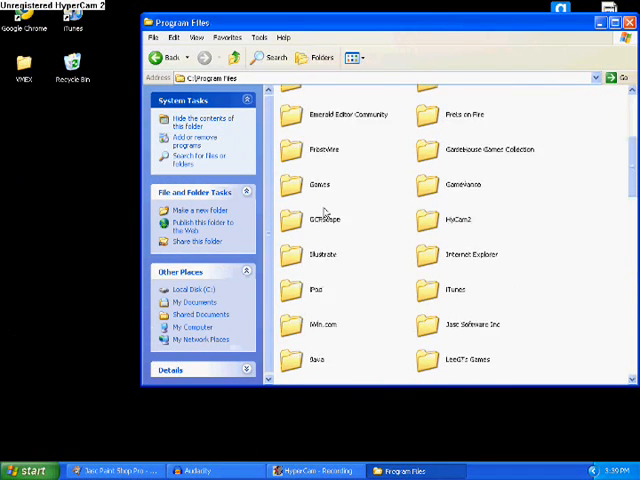
scroll(down, 3)
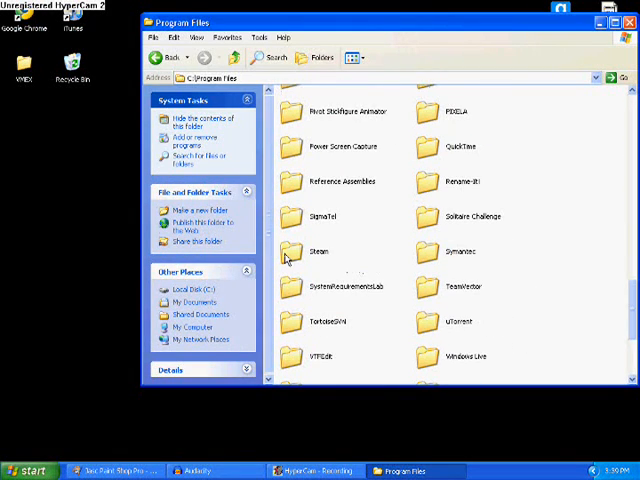
double_click(315, 252)
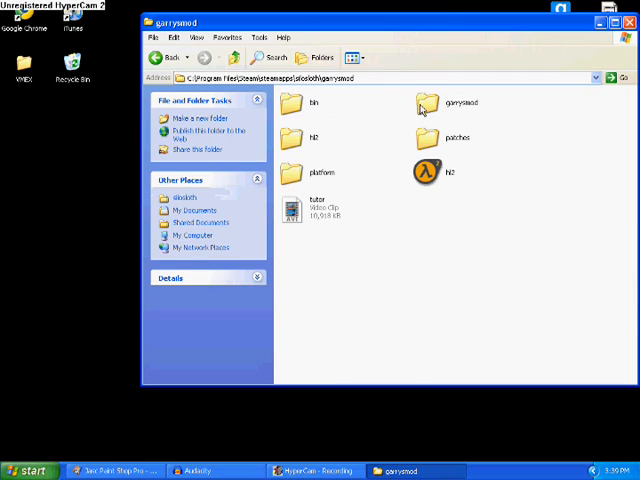
double_click(455, 103)
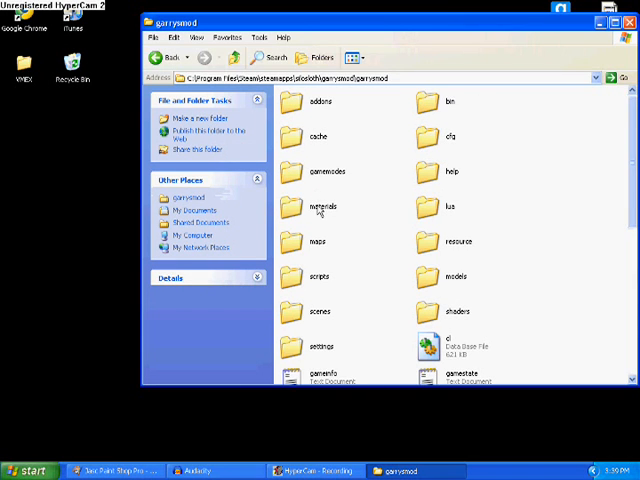
double_click(316, 207)
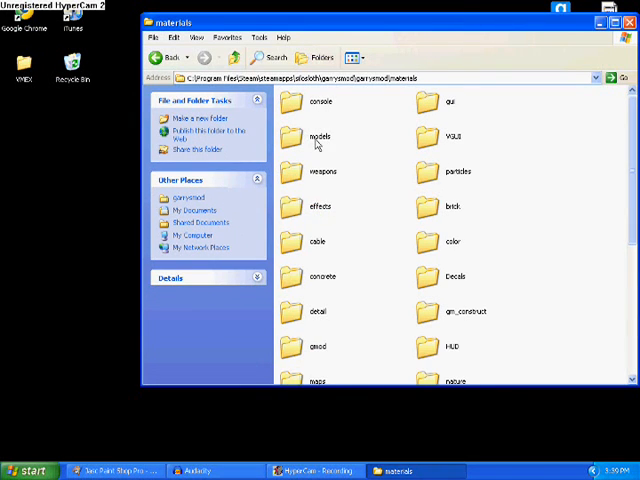
double_click(318, 130)
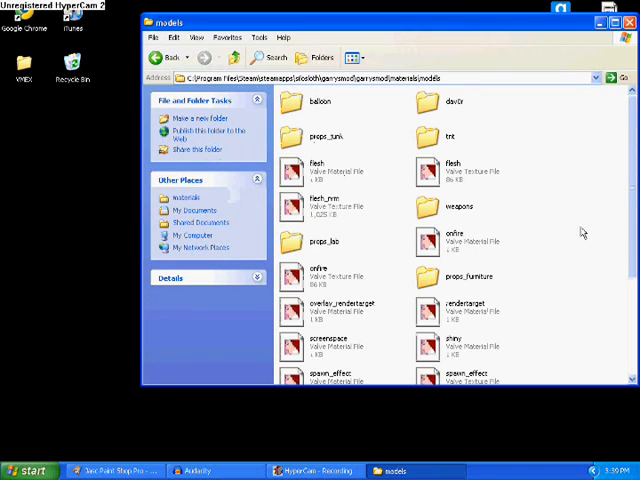
scroll(down, 3)
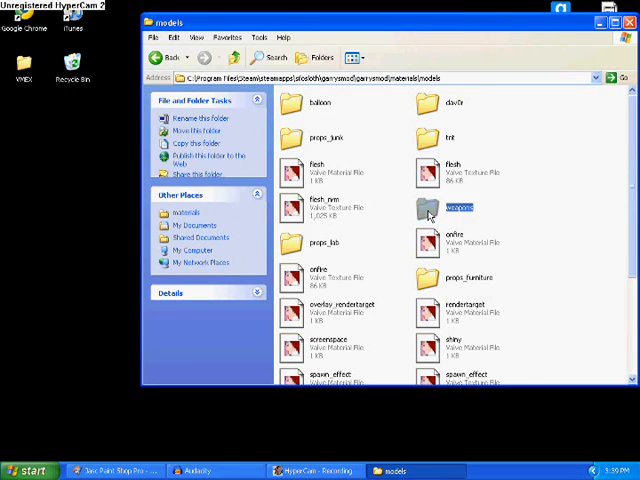
double_click(458, 207)
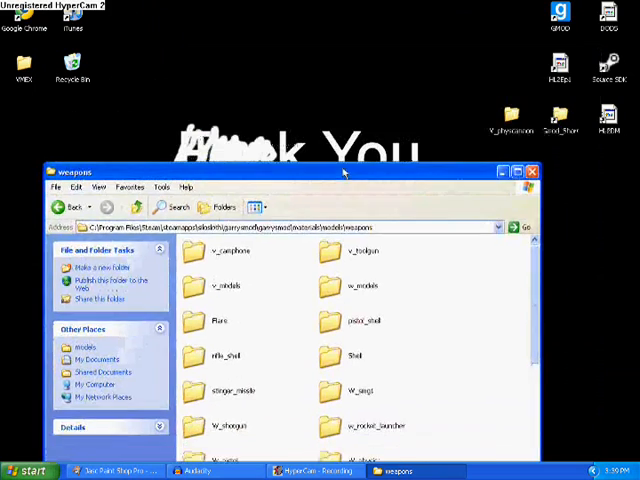